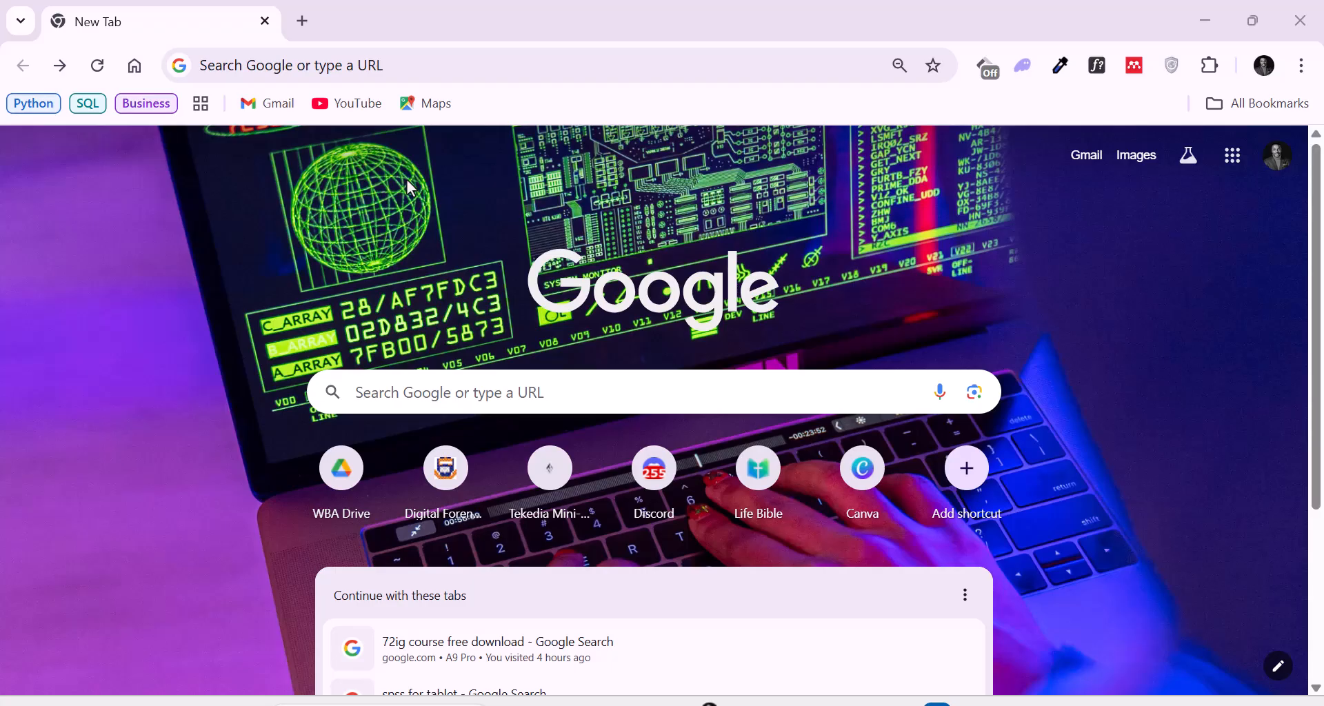
- Focus the Google search box to look up IBM SPSS Statistics
{"action": "left_click", "coordinate": [354, 65]}
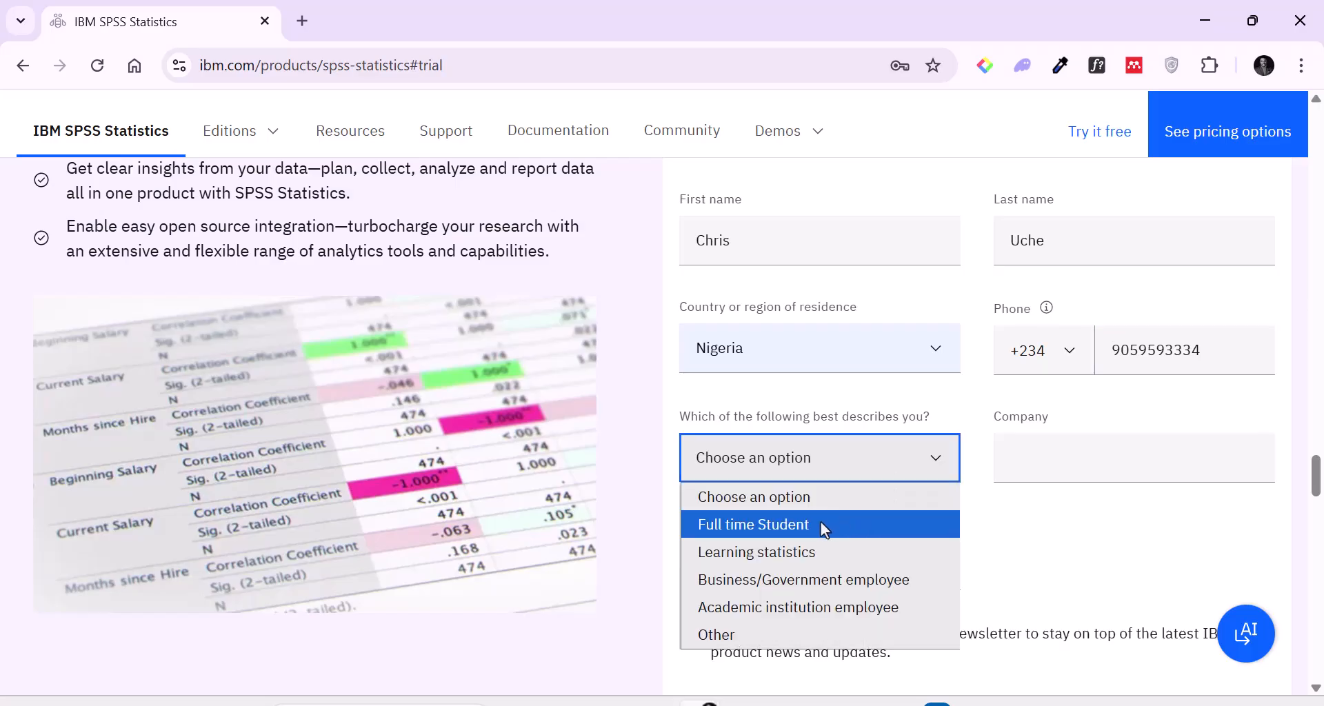
- Enter 'Wise Breed' as the company on the trial form
{"action": "type", "text": "Wise Breed"}
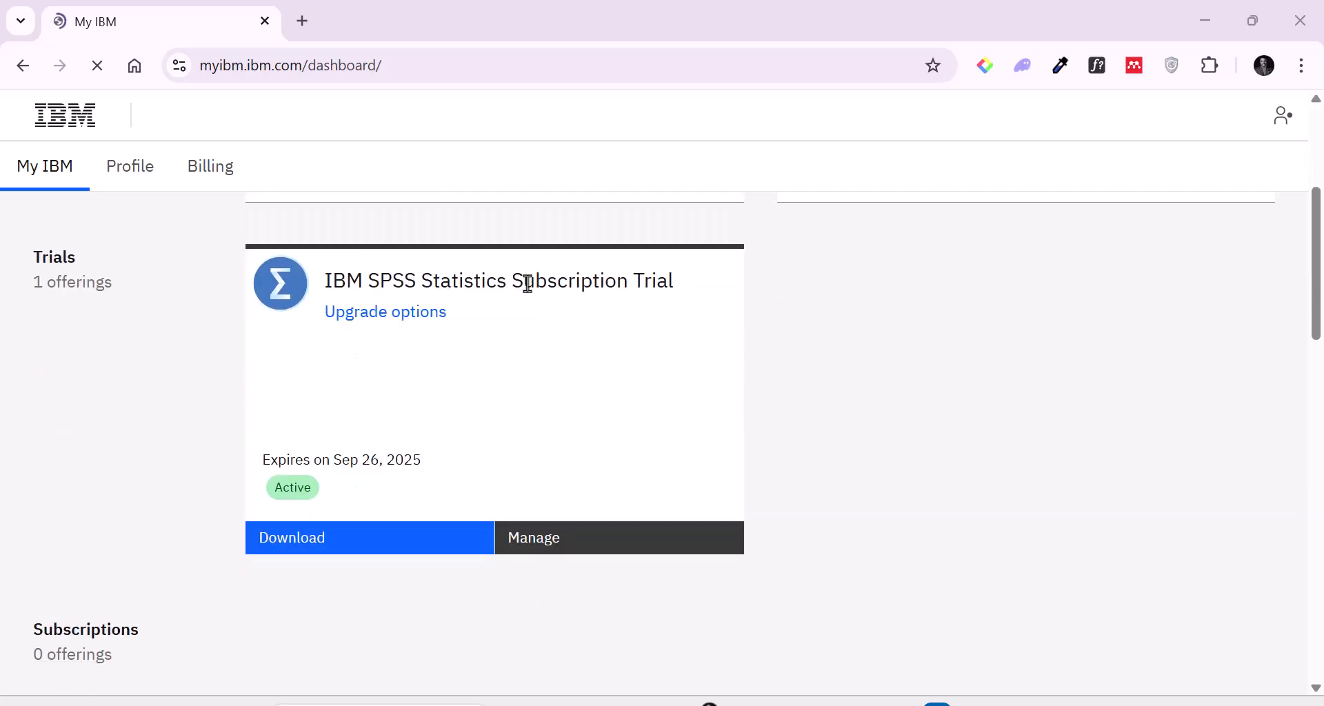
- Download the IBM SPSS Statistics Subscription Trial from its dashboard card
{"action": "left_click", "coordinate": [290, 537]}
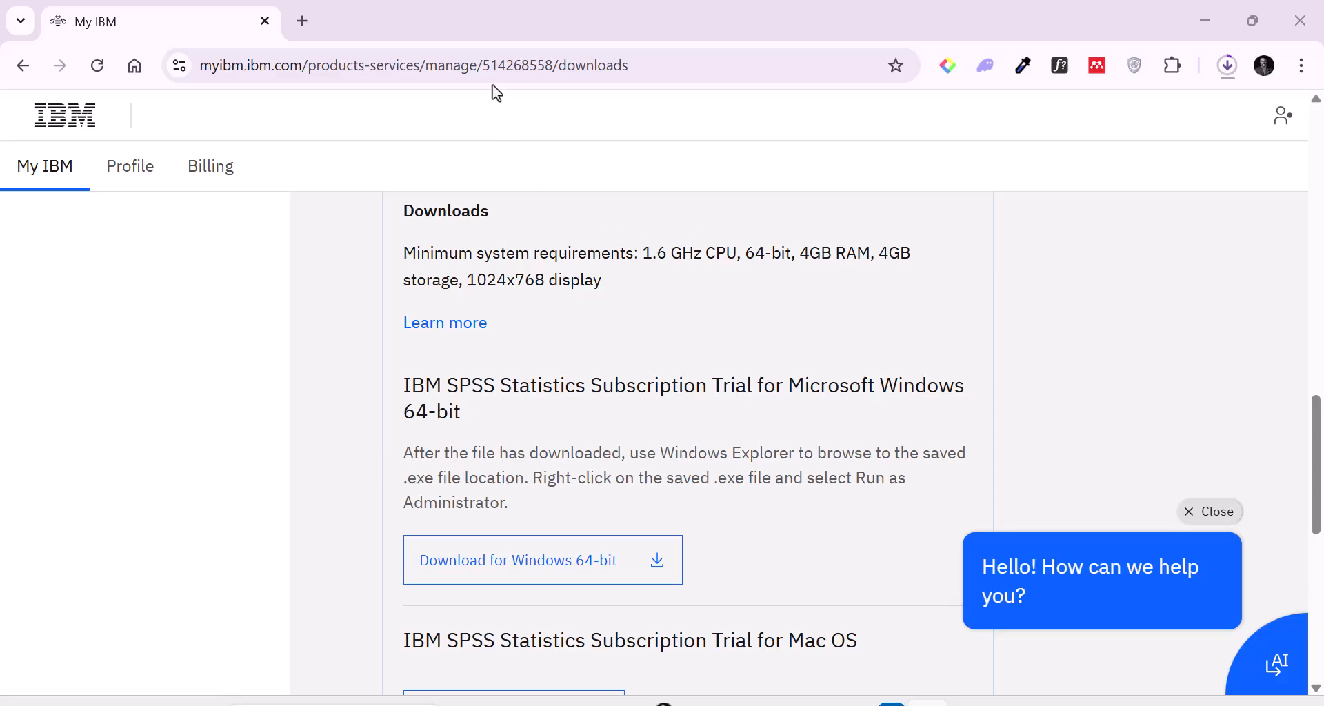
{"action": "left_click", "coordinate": [1226, 65]}
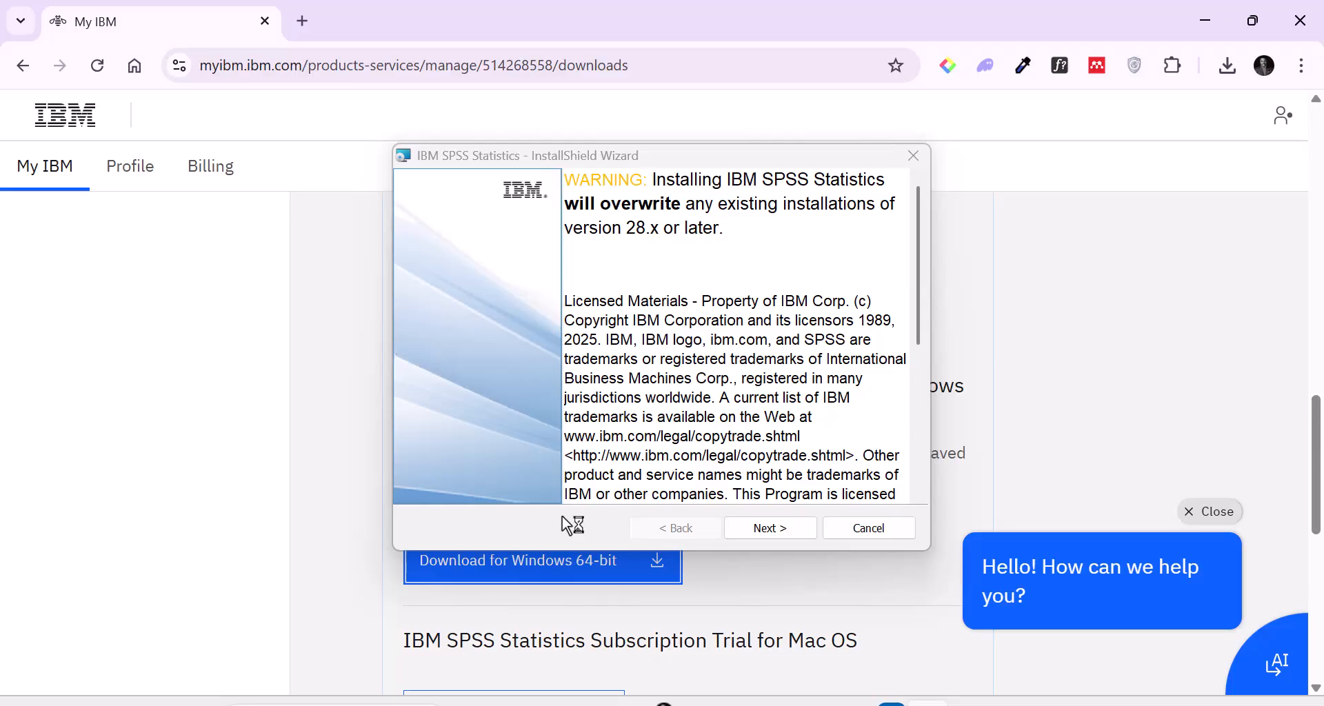
- Continue past the InstallShield welcome screen's version 28.x overwrite warning
{"action": "left_click", "coordinate": [769, 529]}
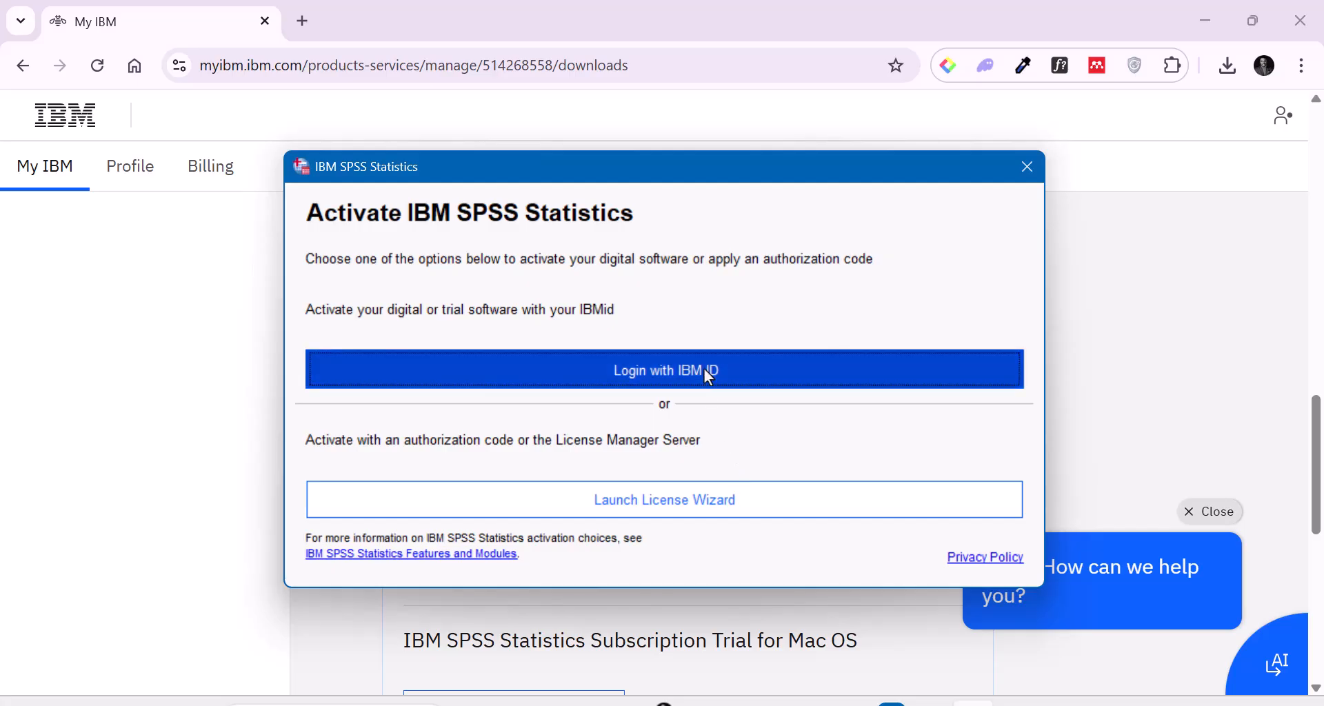
- Choose Login with IBM ID in the Activate IBM SPSS Statistics dialog
{"action": "left_click", "coordinate": [1026, 166]}
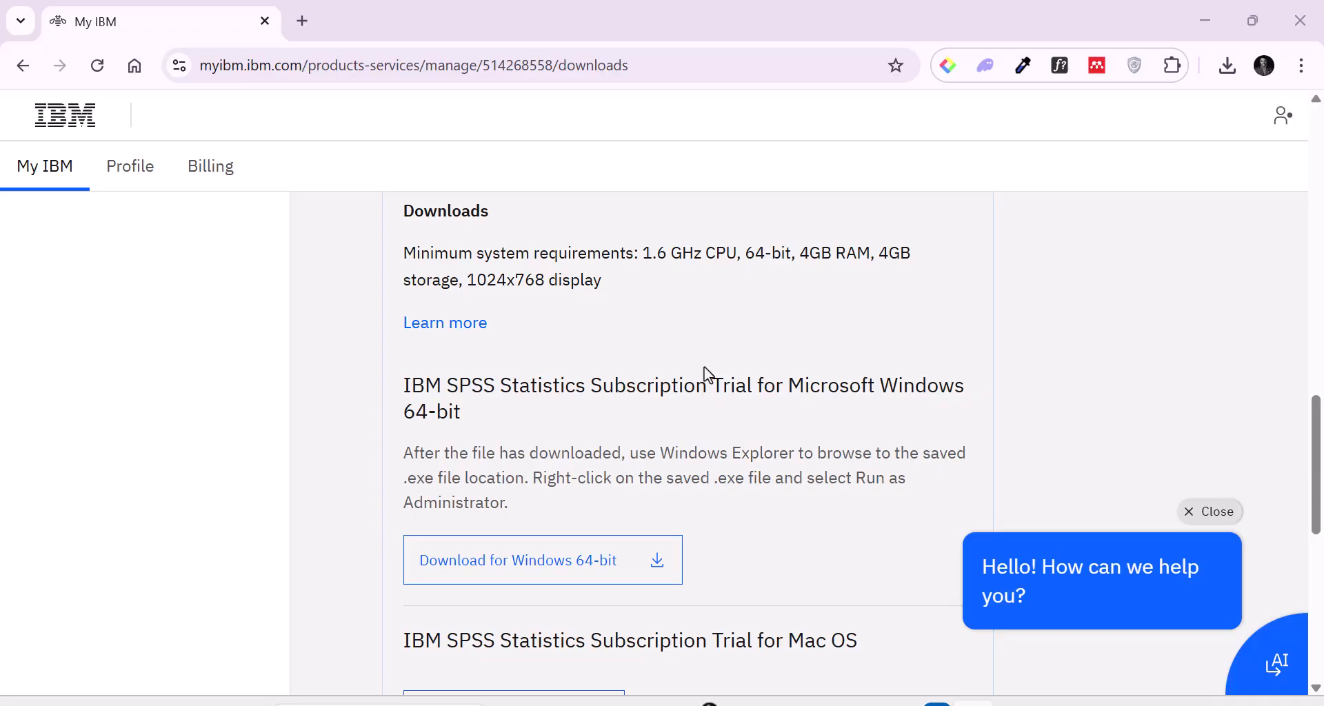